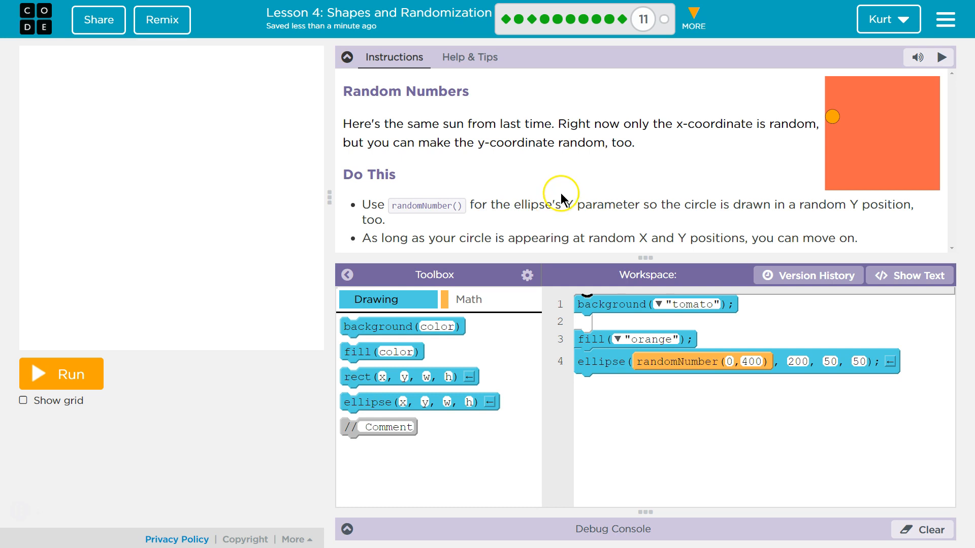
mouse_move(737, 210)
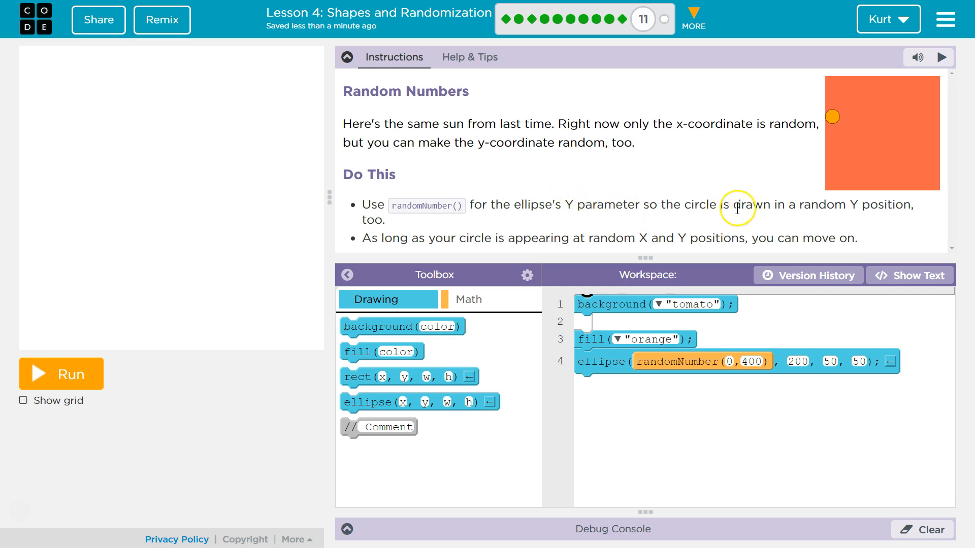
mouse_move(852, 201)
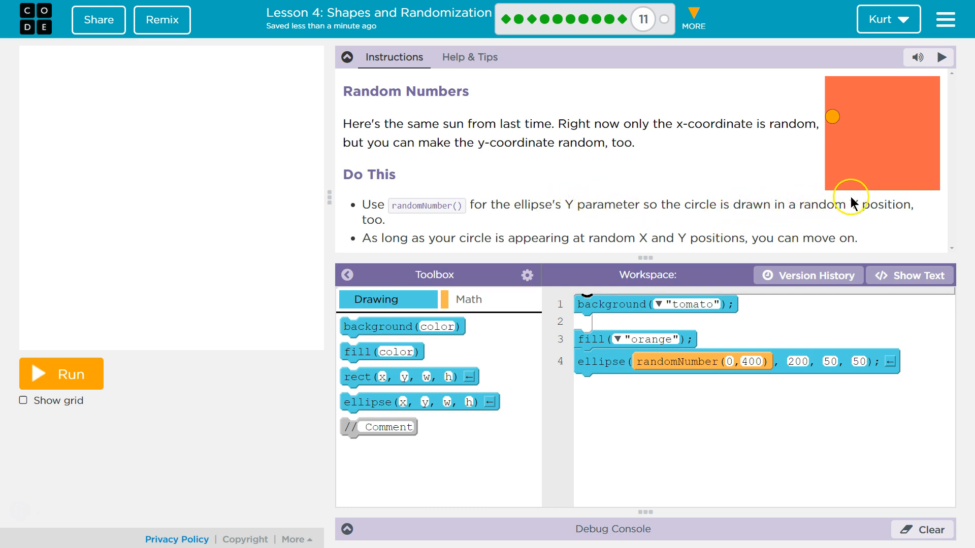
mouse_move(544, 197)
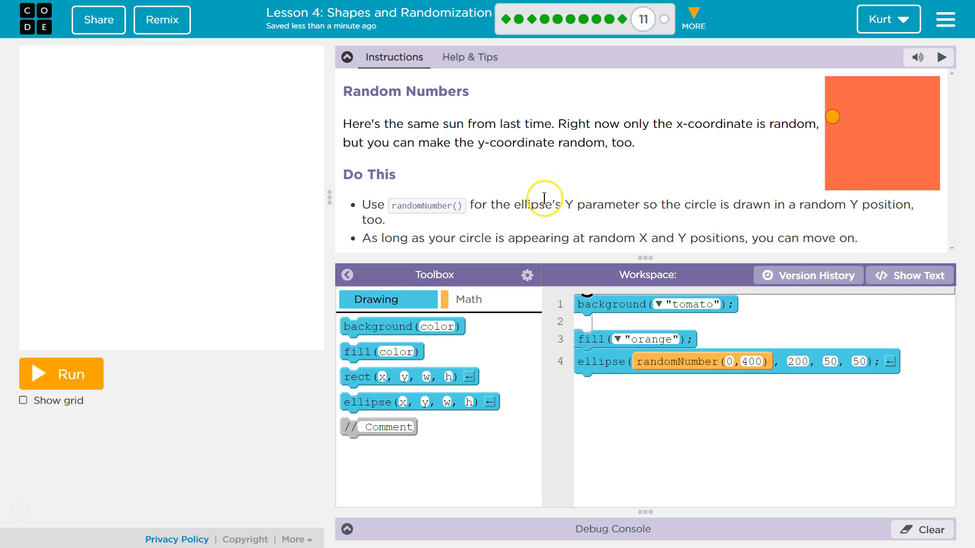
Step: Run the sun program twice to see the orange circle at different random x positions
left_click(60, 373)
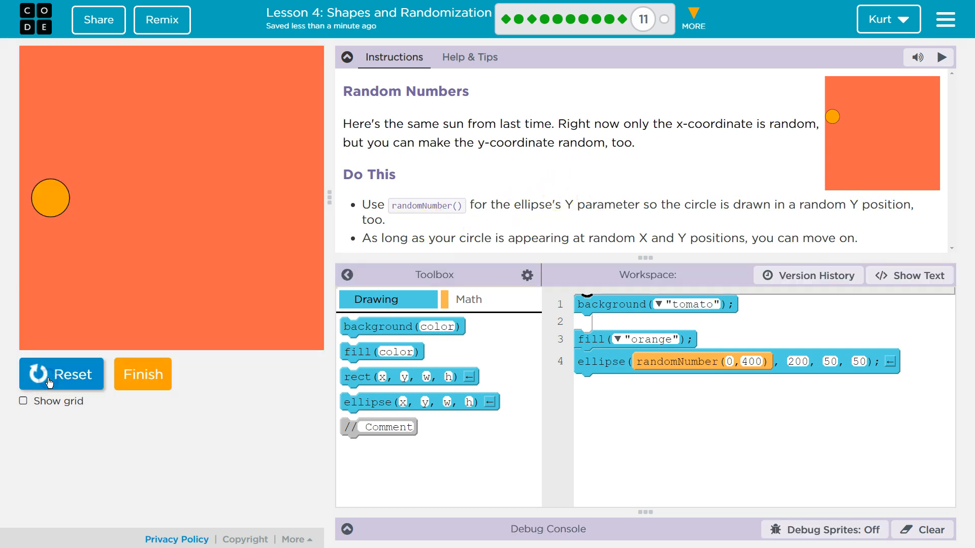
left_click(60, 374)
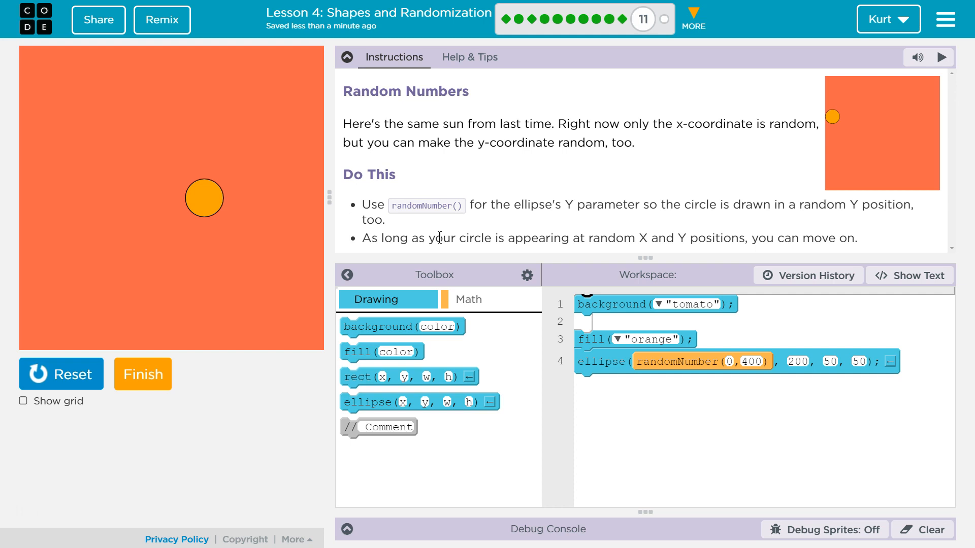
mouse_move(621, 219)
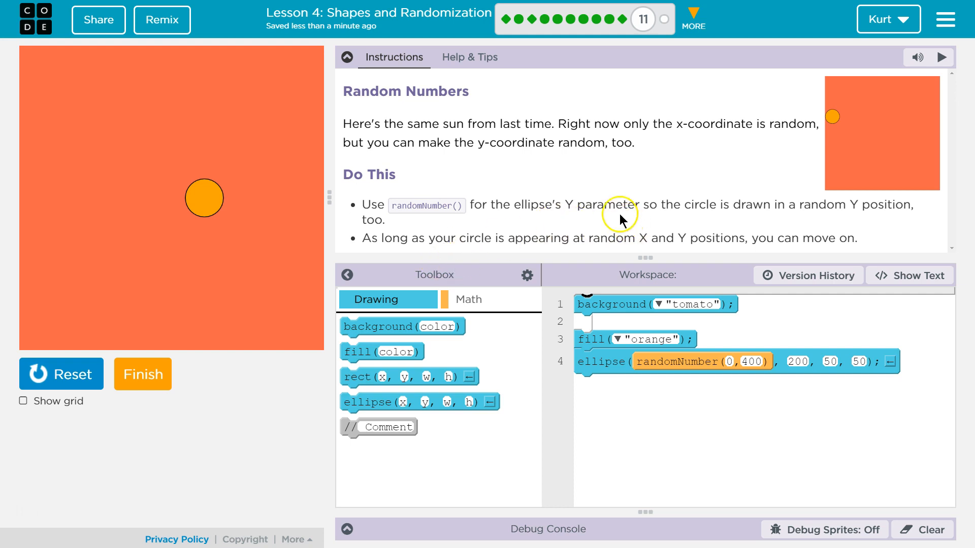
left_click(797, 361)
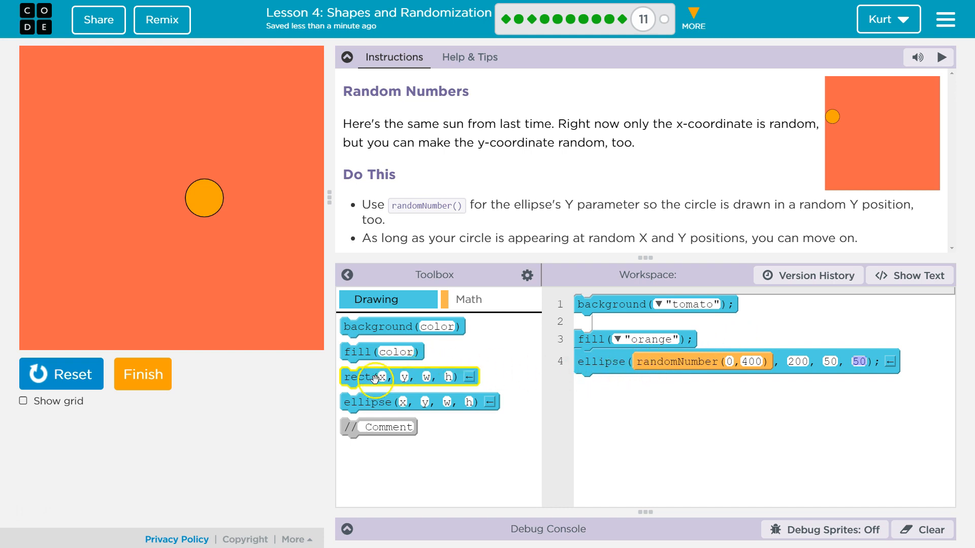
mouse_move(731, 366)
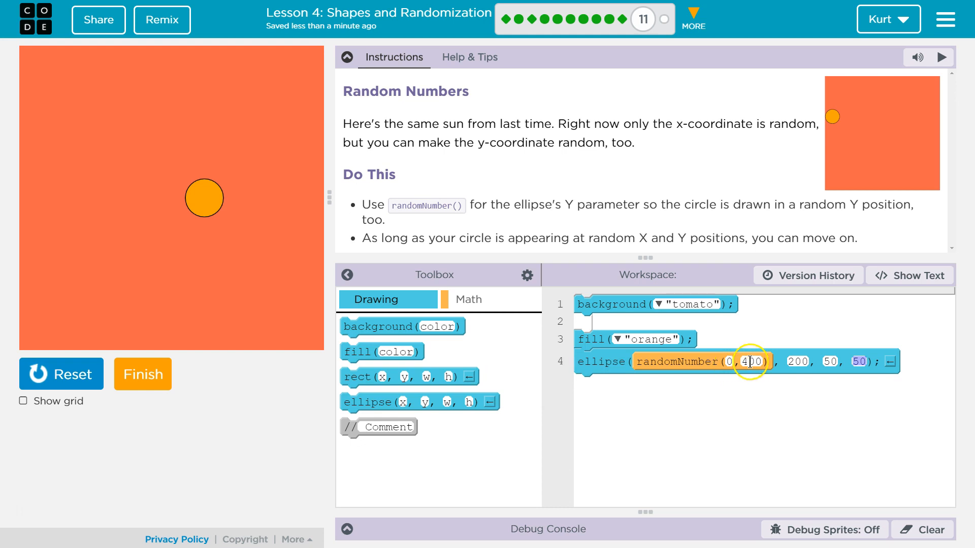
mouse_move(684, 329)
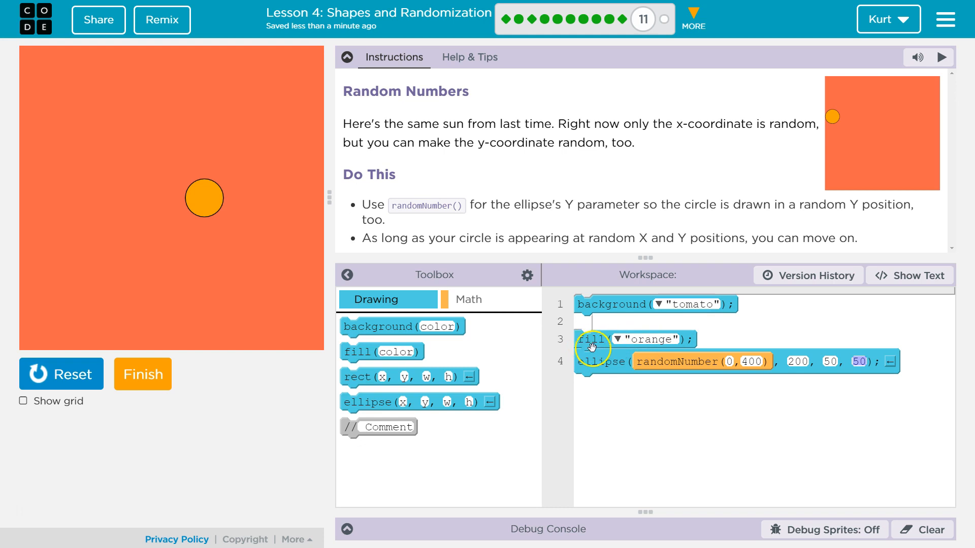
mouse_move(358, 376)
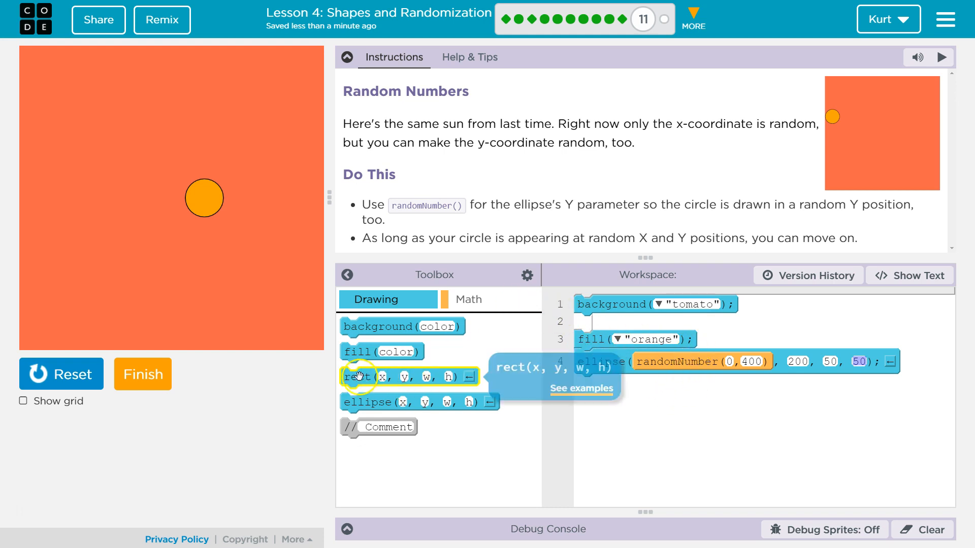
mouse_move(426, 402)
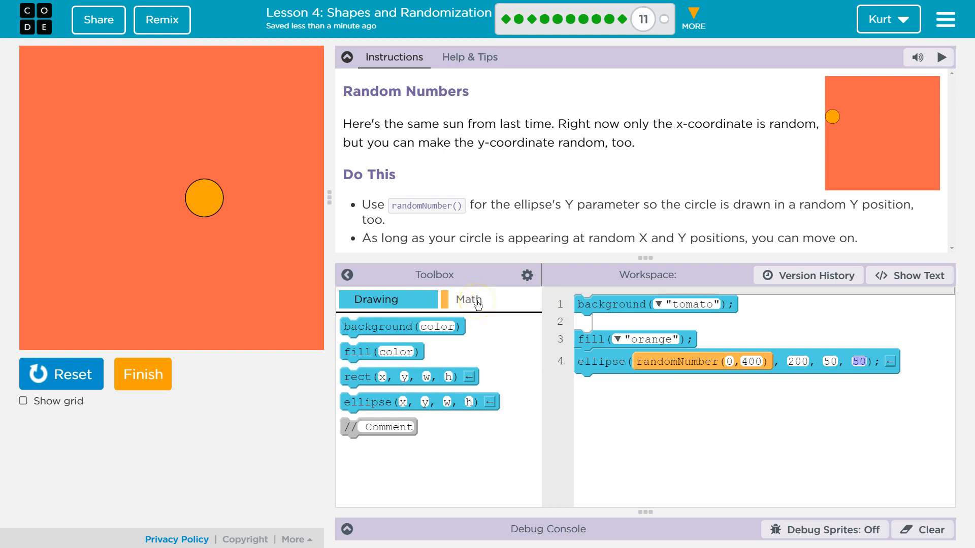
Step: Set the ellipse's y coordinate to randomNumber(0, 200) and reset the canvas
left_click(467, 299)
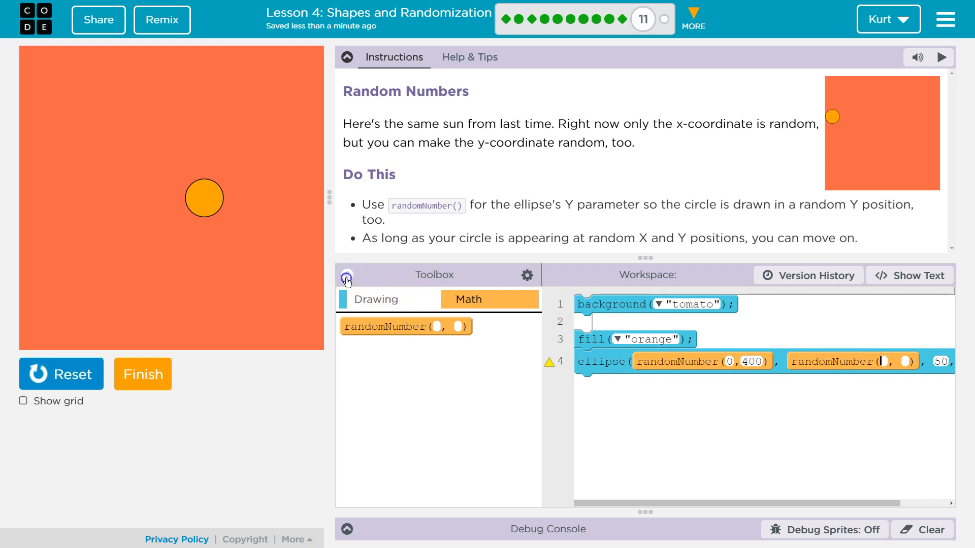
left_click(347, 275)
type("0")
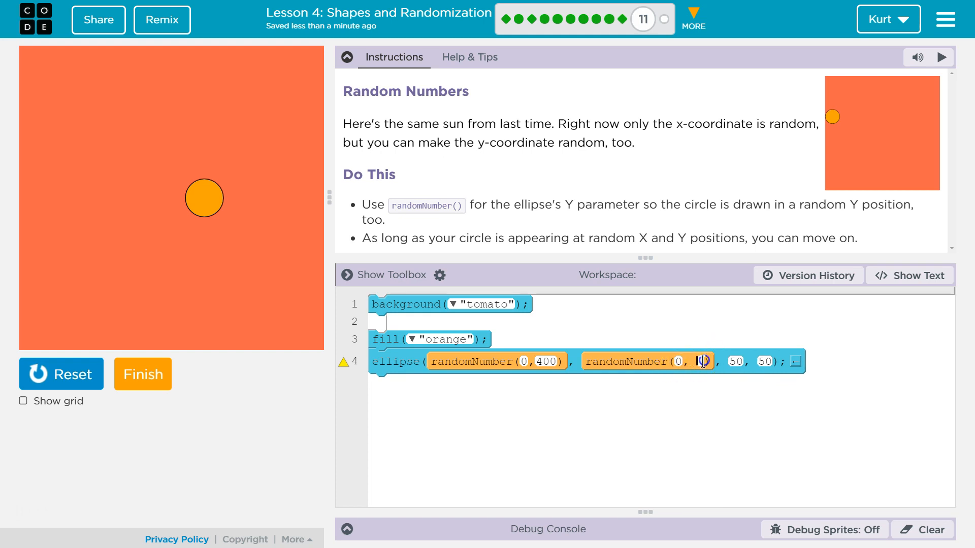
type("200")
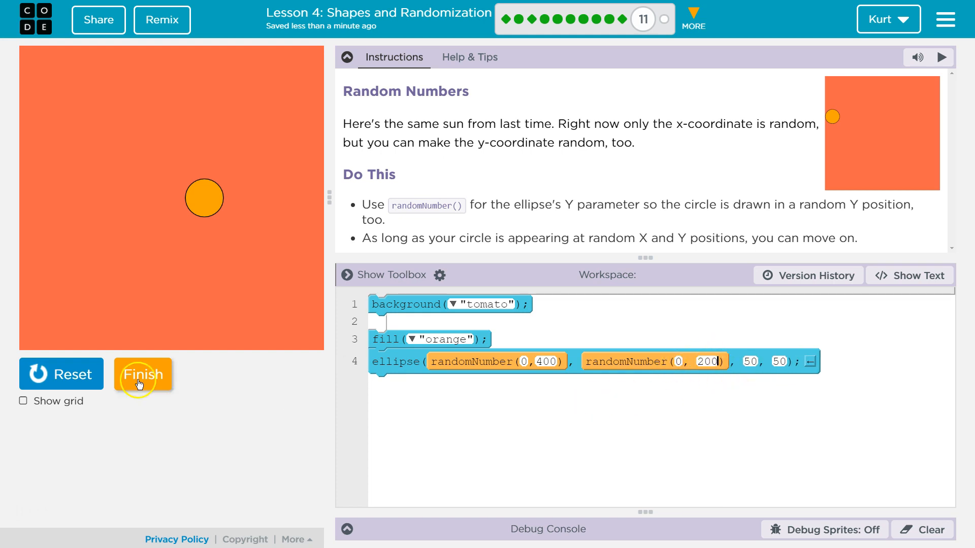
left_click(142, 373)
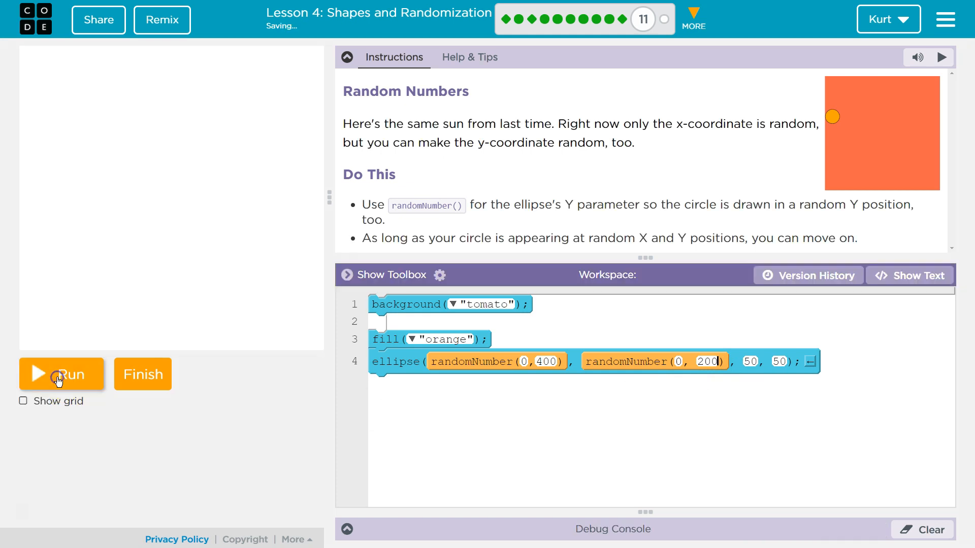
Step: Run the program several times with the grid shown, checking the circle's random y position
left_click(61, 373)
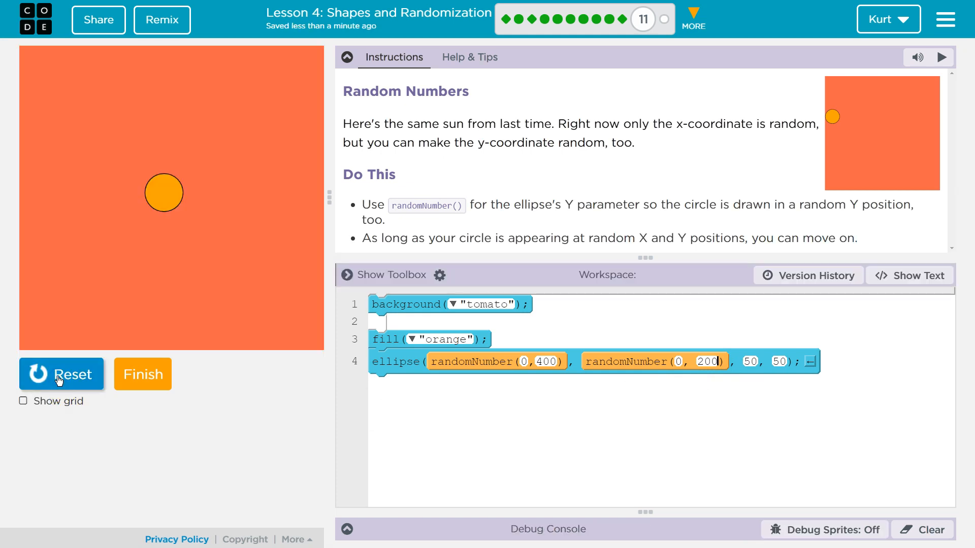
left_click(61, 374)
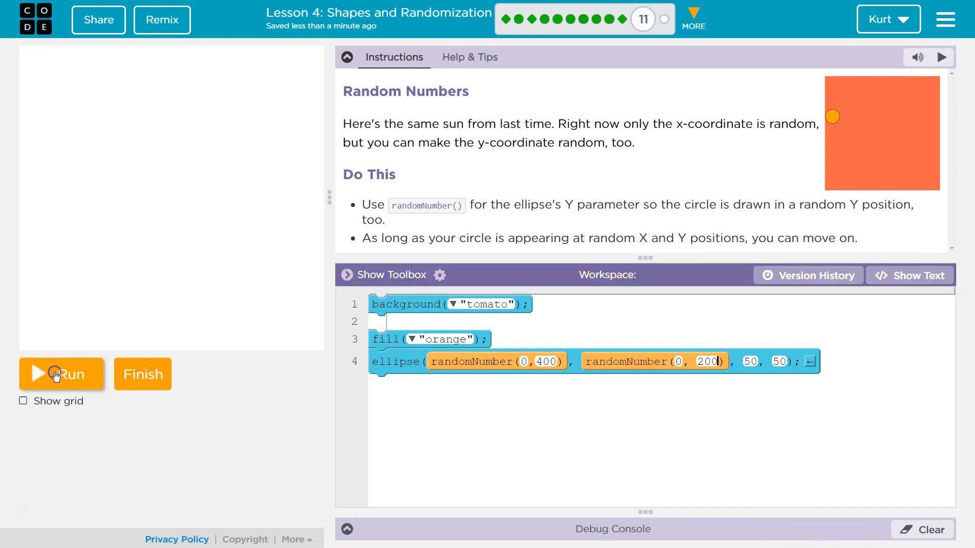
left_click(60, 374)
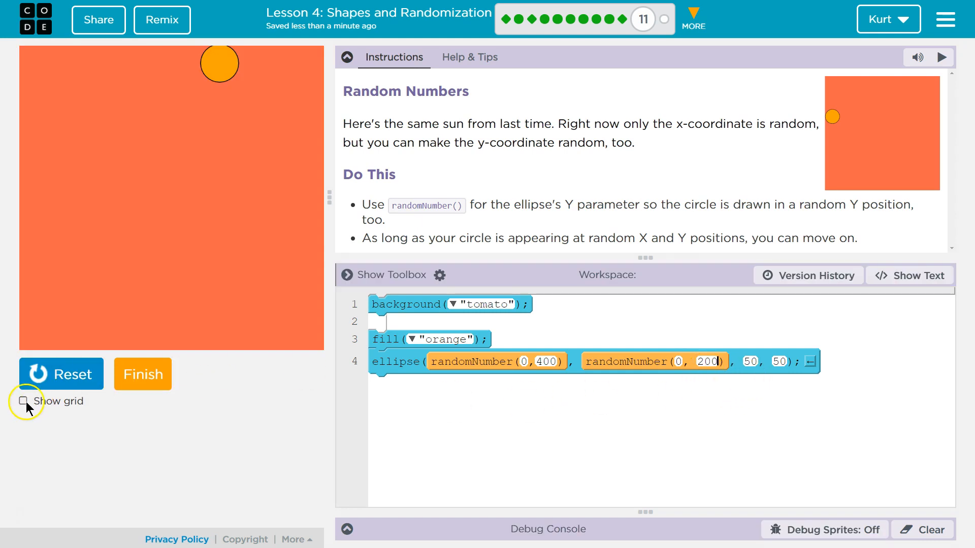
left_click(23, 401)
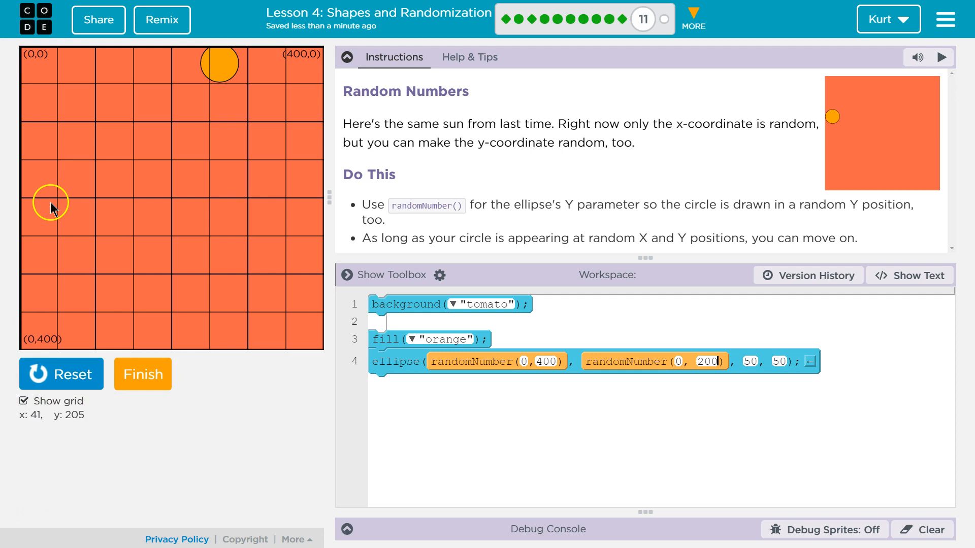
mouse_move(155, 202)
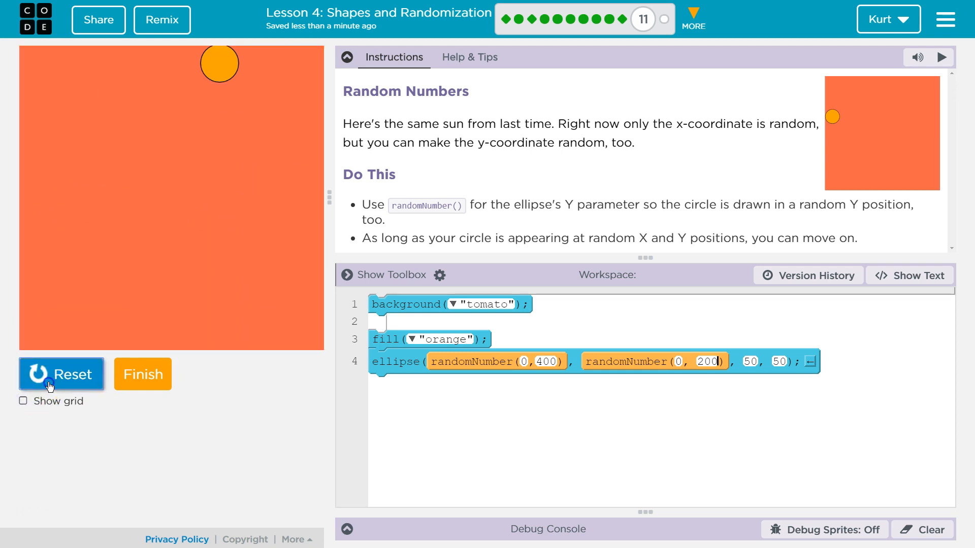
left_click(61, 373)
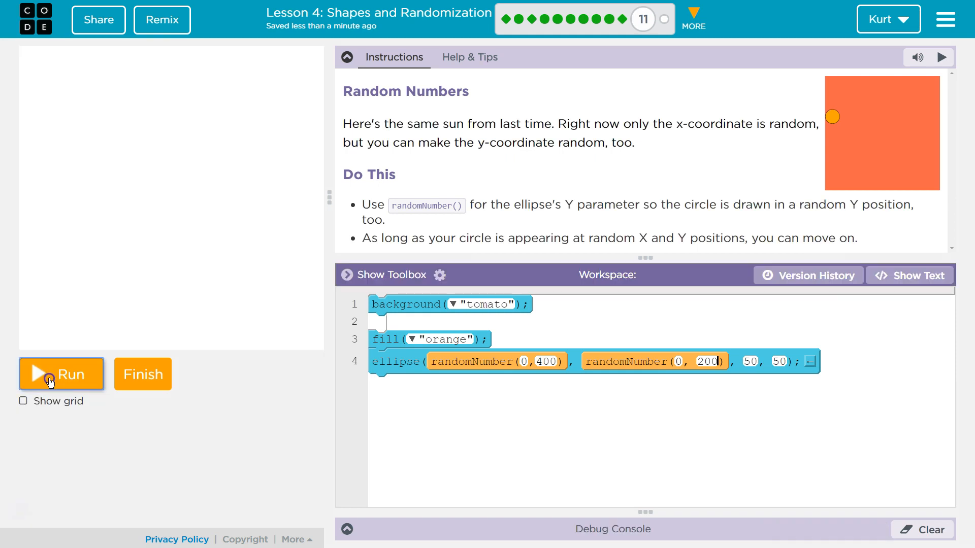
left_click(60, 374)
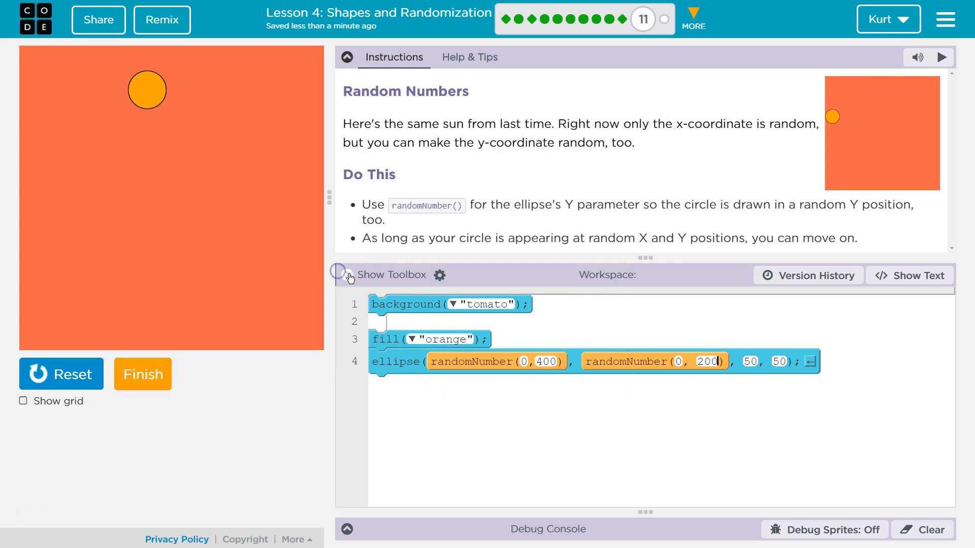
left_click(348, 275)
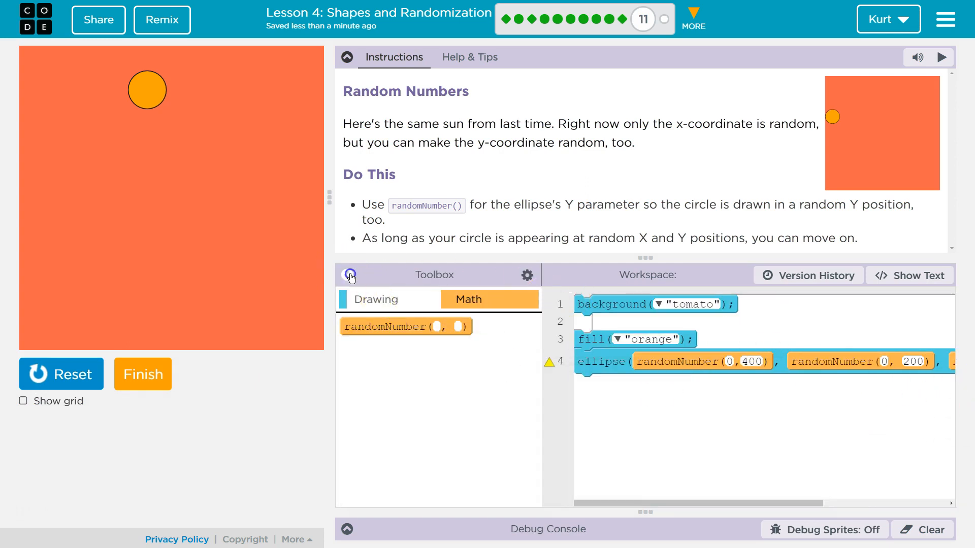
Step: Set the ellipse width to randomNumber(0, 250) and run twice to see varying oval widths
left_click(351, 275)
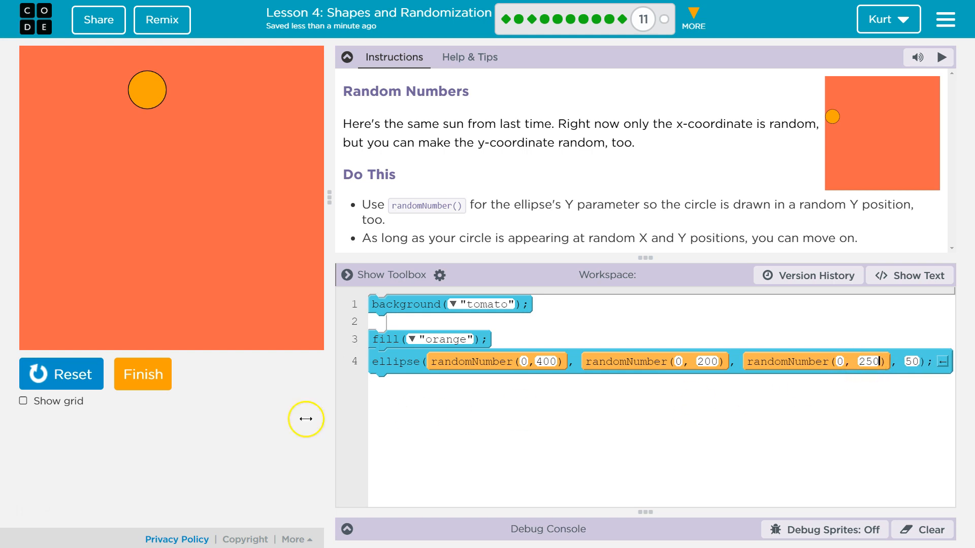
left_click(60, 374)
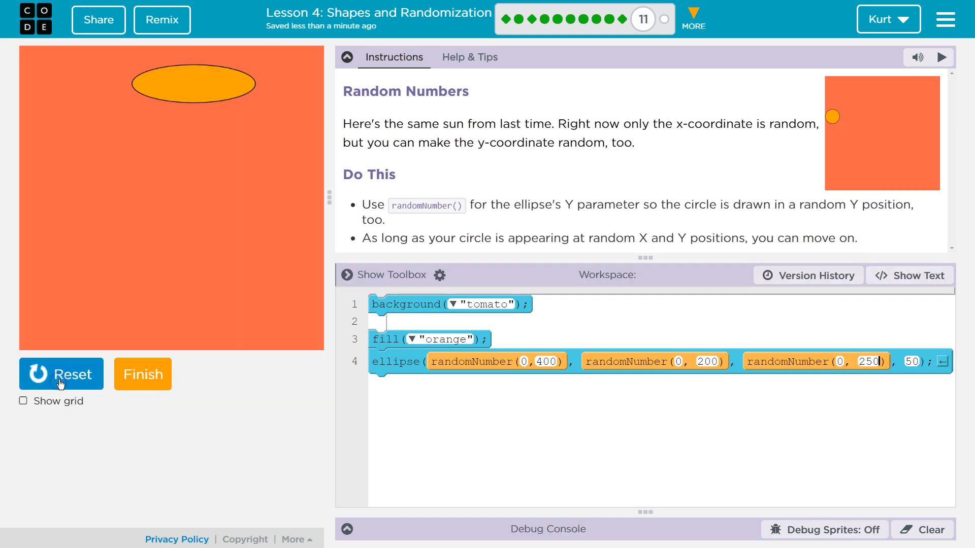
left_click(60, 374)
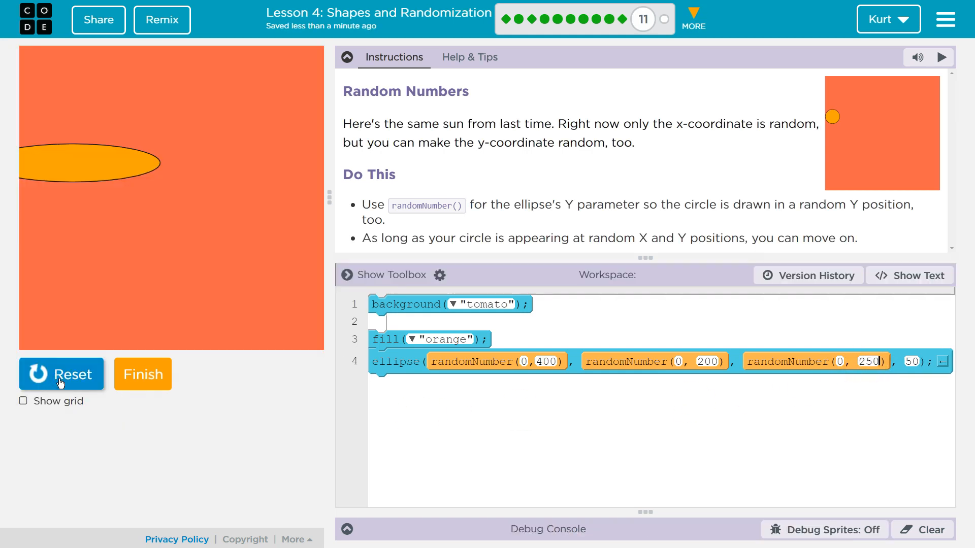